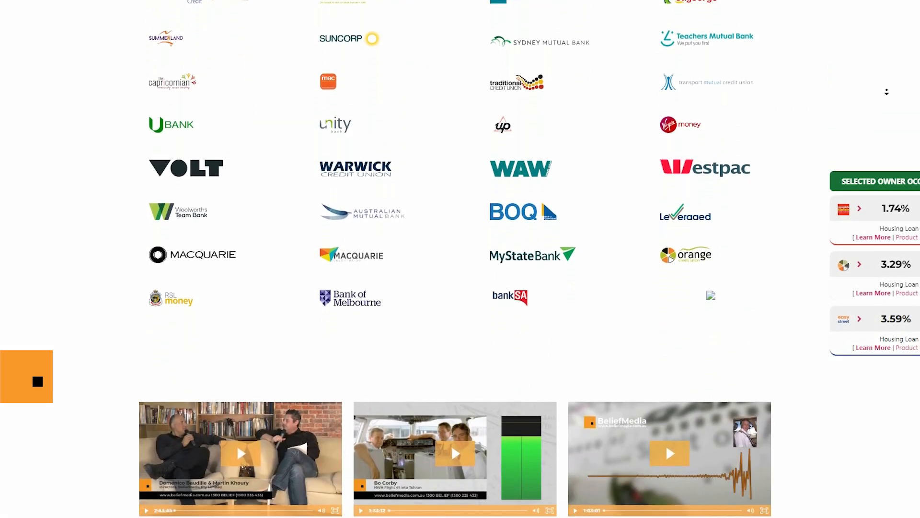
- Scroll the homepage down past the lender logos and videos to the footer disclaimer
{"action": "scroll", "scroll_direction": "down", "scroll_amount": 3}
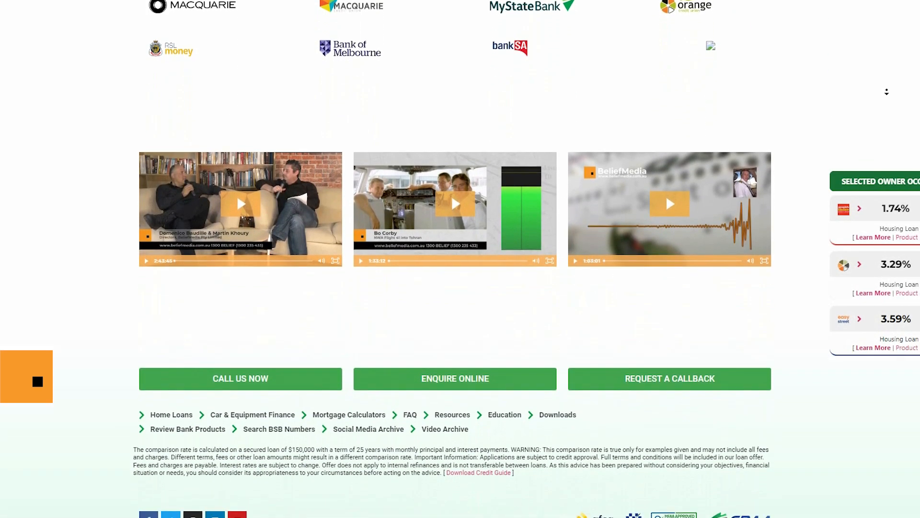
{"action": "scroll", "scroll_direction": "down", "scroll_amount": 3}
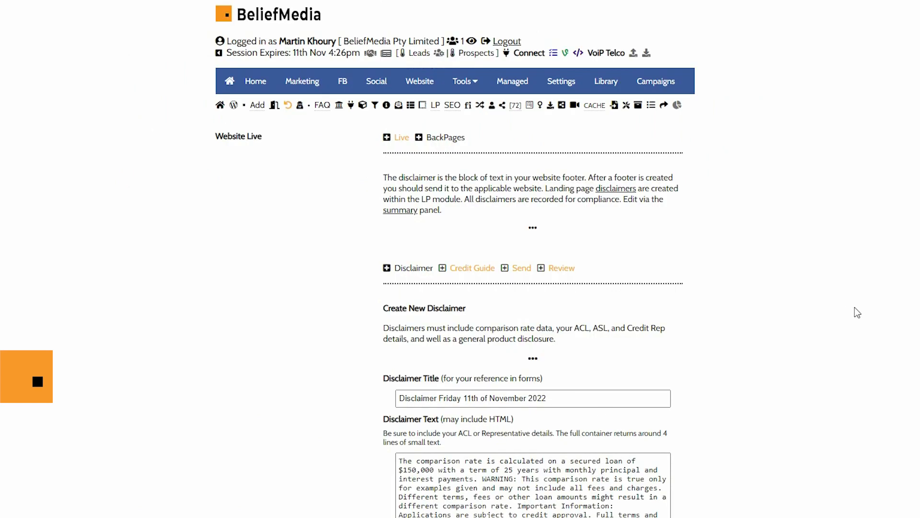
- Save the disclaimer under the new title 'Primary Disclaimer'
{"action": "scroll", "scroll_direction": "down", "scroll_amount": 3}
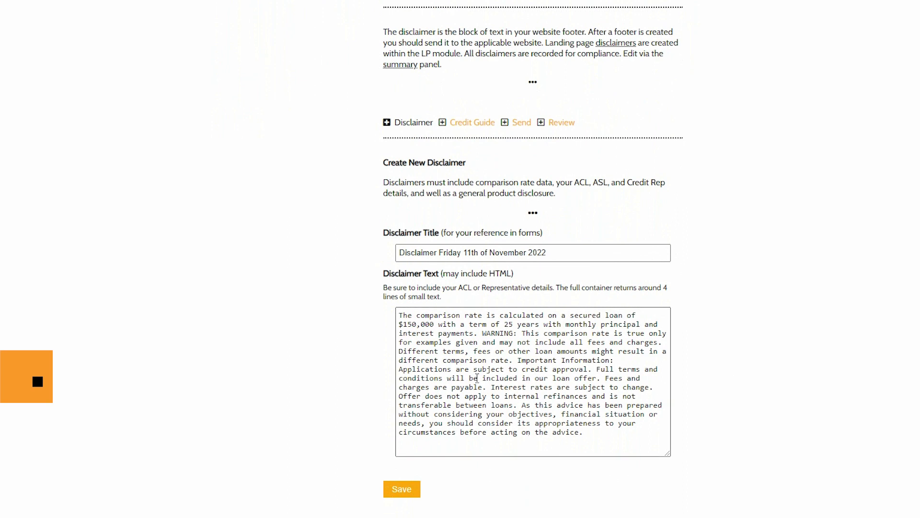
{"action": "mouse_move", "coordinate": [562, 128]}
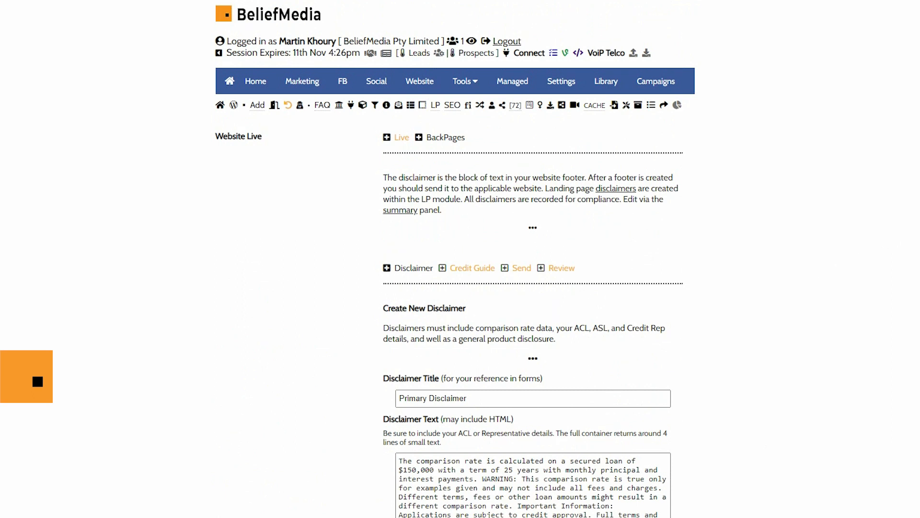
{"action": "scroll", "scroll_direction": "down", "scroll_amount": 3}
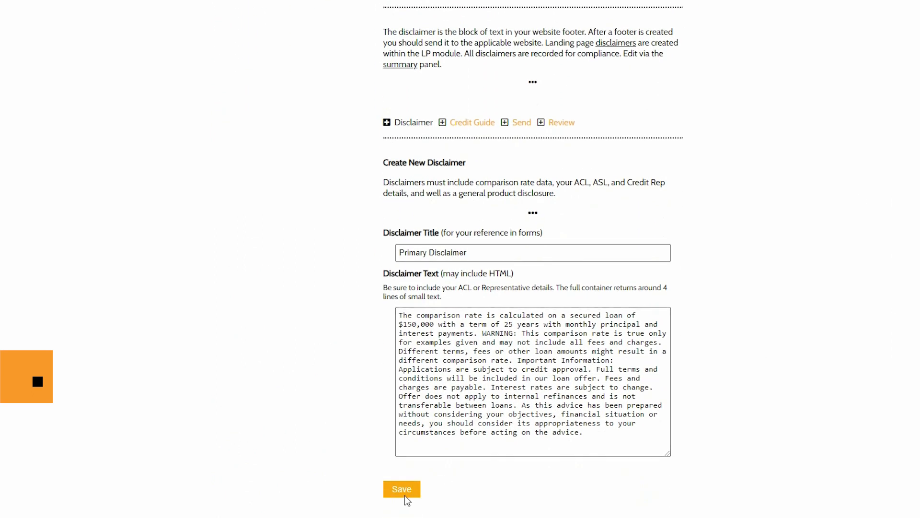
{"action": "mouse_move", "coordinate": [405, 498]}
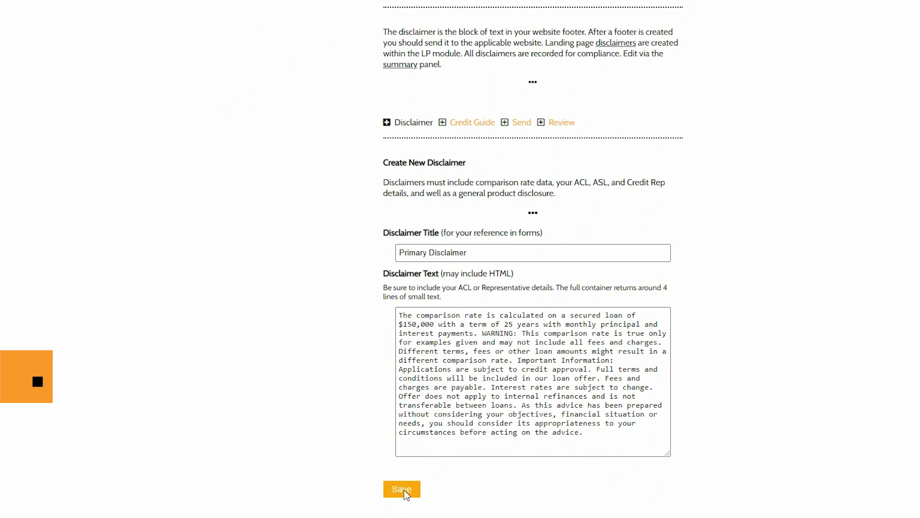
{"action": "left_click", "coordinate": [402, 489]}
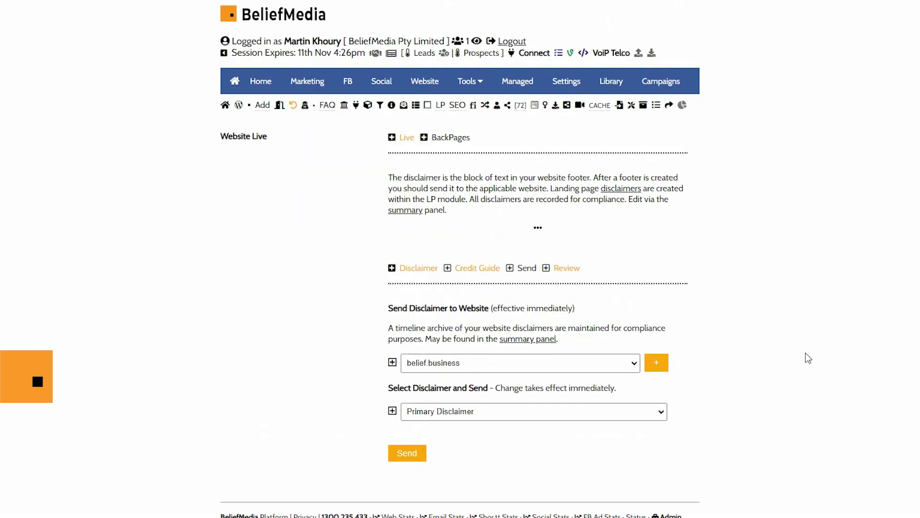
- Send Primary Disclaimer to belief.business and expand the newest sent-log row
{"action": "left_click", "coordinate": [532, 411]}
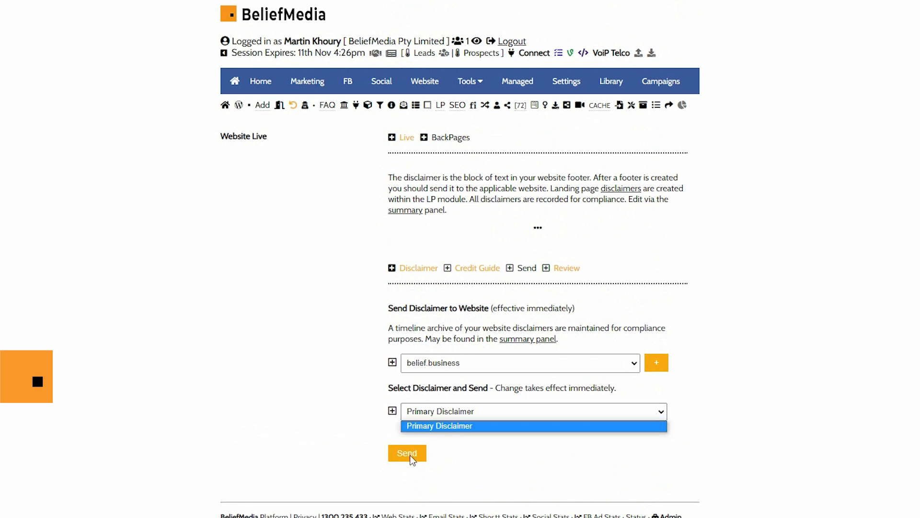
{"action": "left_click", "coordinate": [406, 453]}
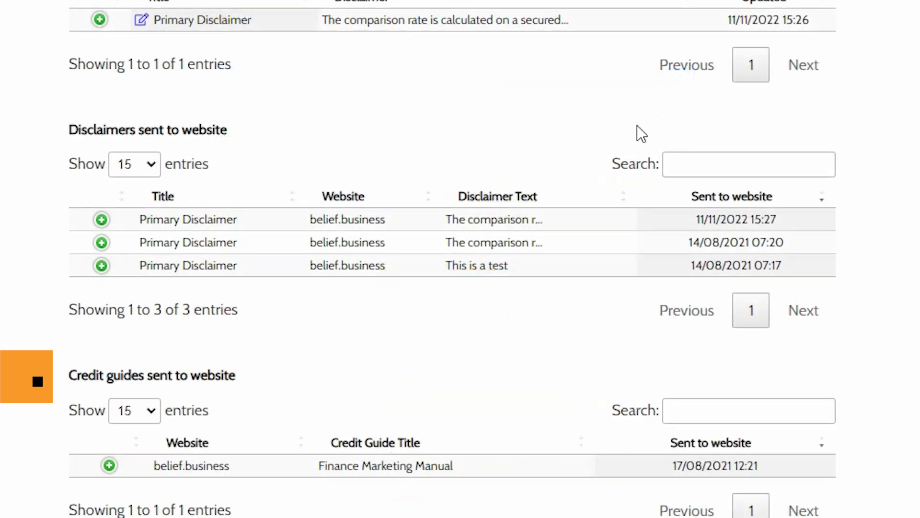
{"action": "left_click", "coordinate": [101, 219]}
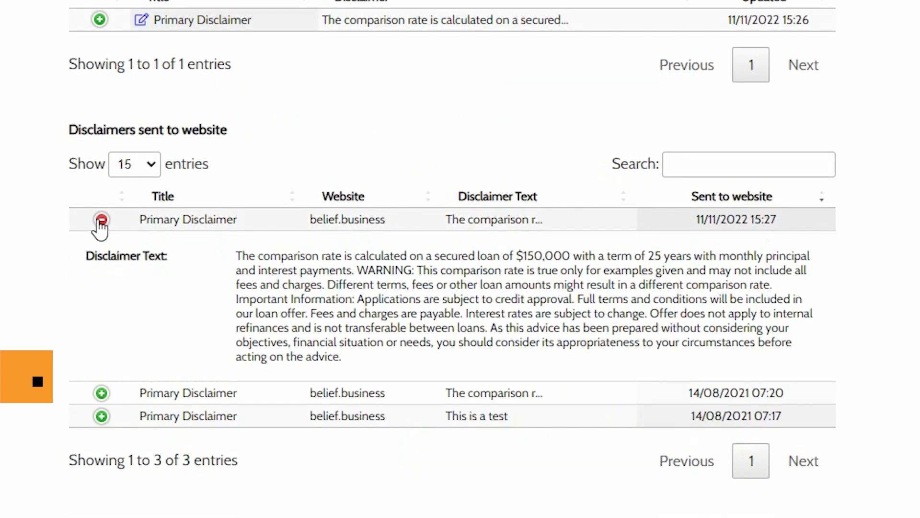
{"action": "left_click", "coordinate": [100, 222]}
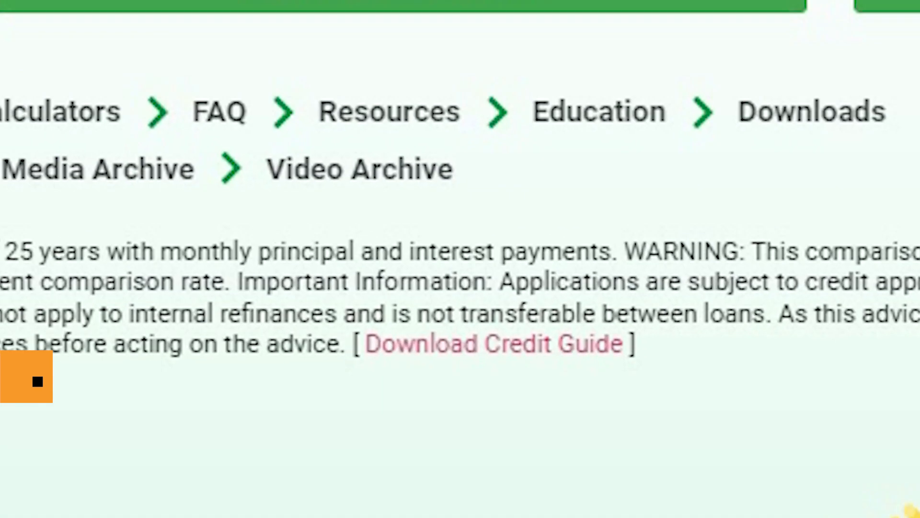
- Scroll to the footer and follow the Download Credit Guide link
{"action": "scroll", "scroll_direction": "down", "scroll_amount": 3}
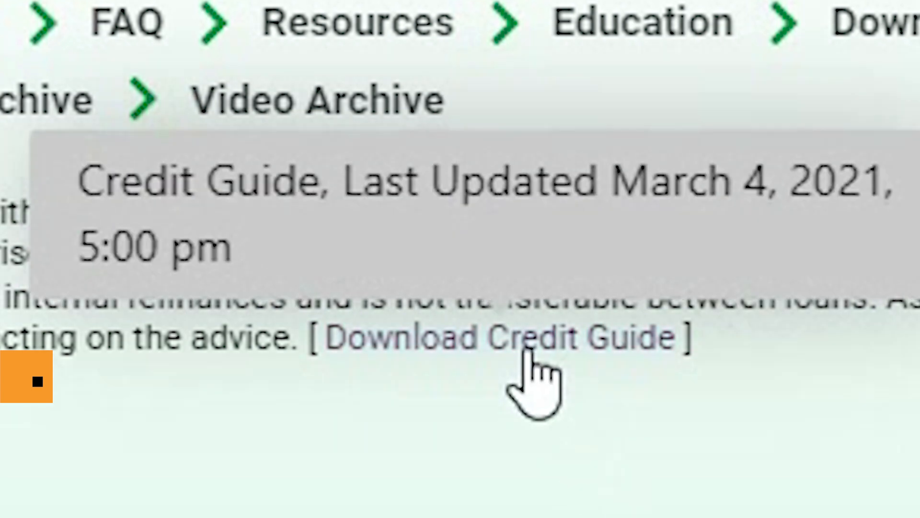
{"action": "left_click", "coordinate": [502, 336]}
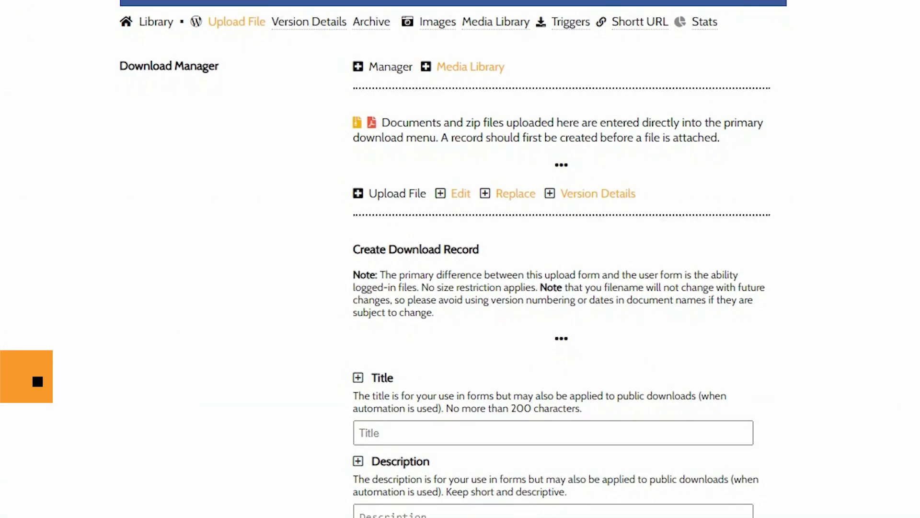
- Scroll through the Create Download Record form in the Download Manager
{"action": "scroll", "scroll_direction": "down", "scroll_amount": 3}
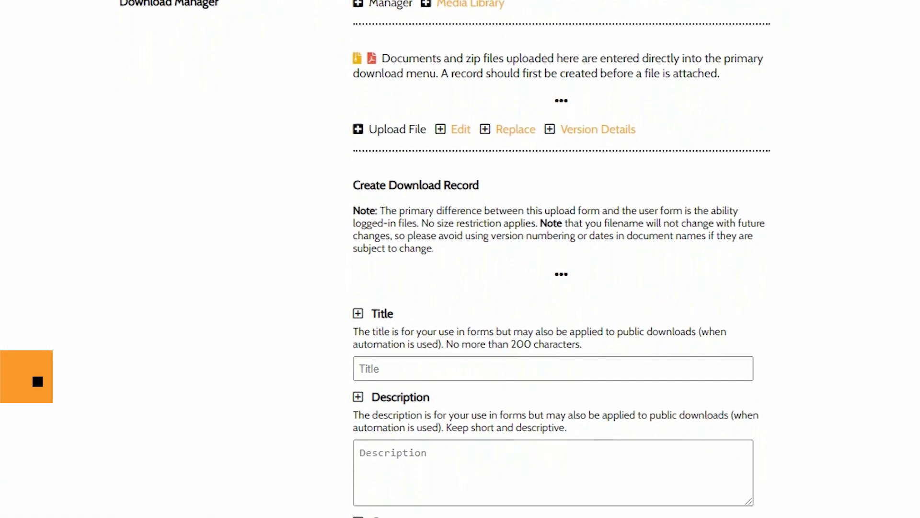
{"action": "scroll", "scroll_direction": "down", "scroll_amount": 3}
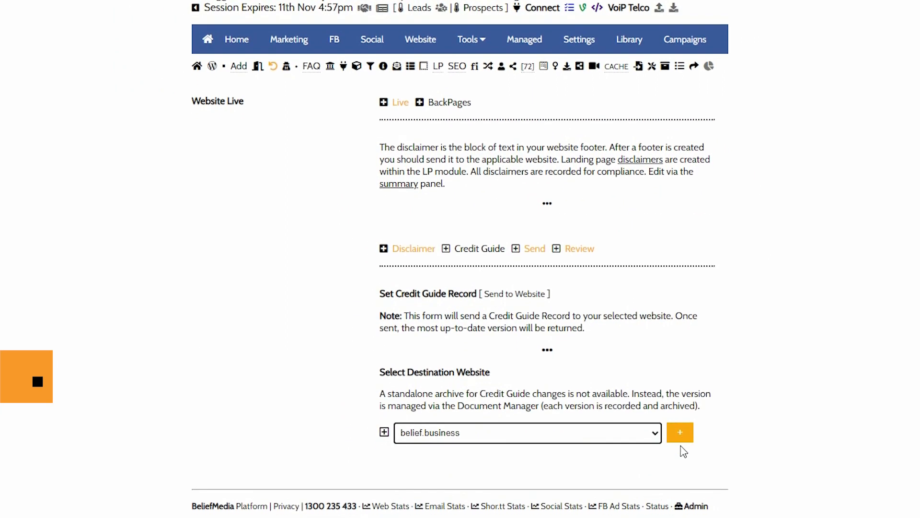
- Confirm belief.business and send the Finance Marketing Manual 'Download Credit Guide' link
{"action": "left_click", "coordinate": [680, 432]}
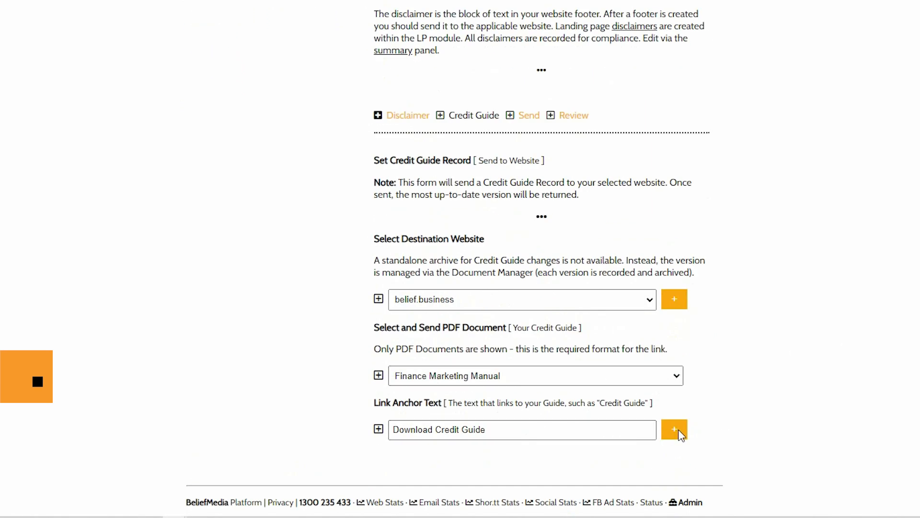
{"action": "left_click", "coordinate": [675, 430]}
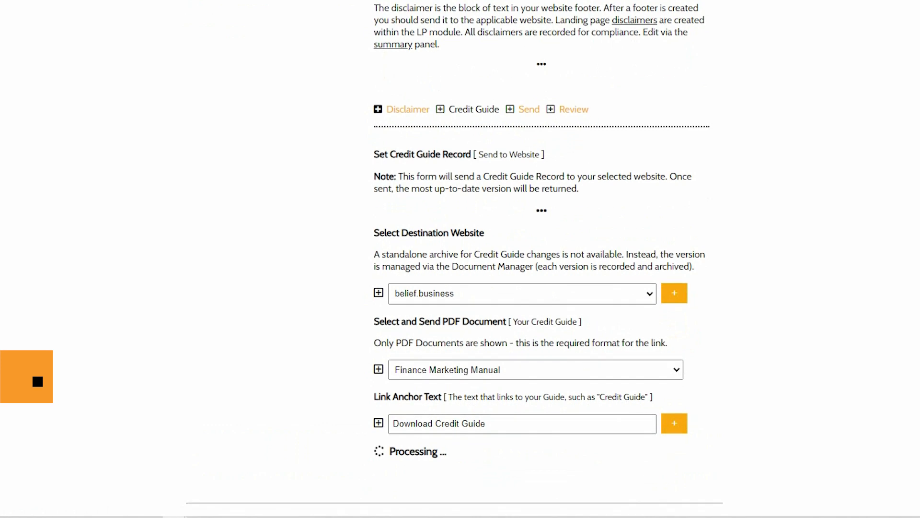